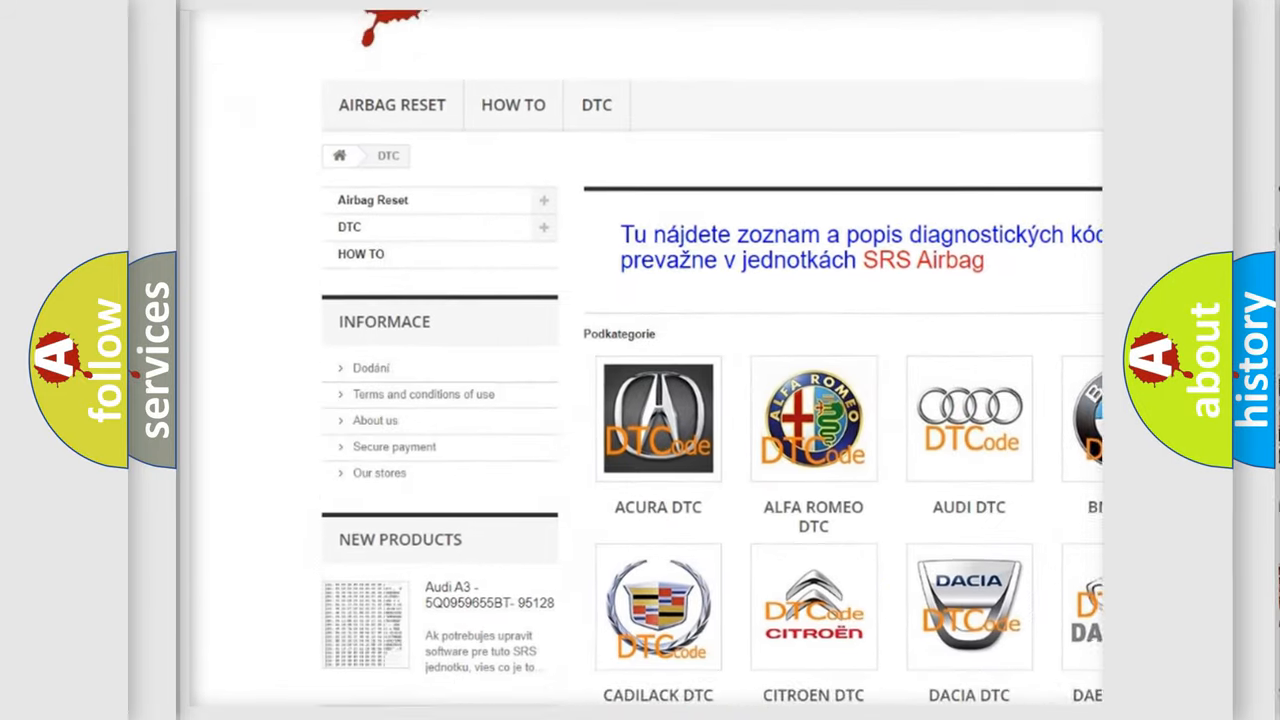
pyautogui.scroll(-3)
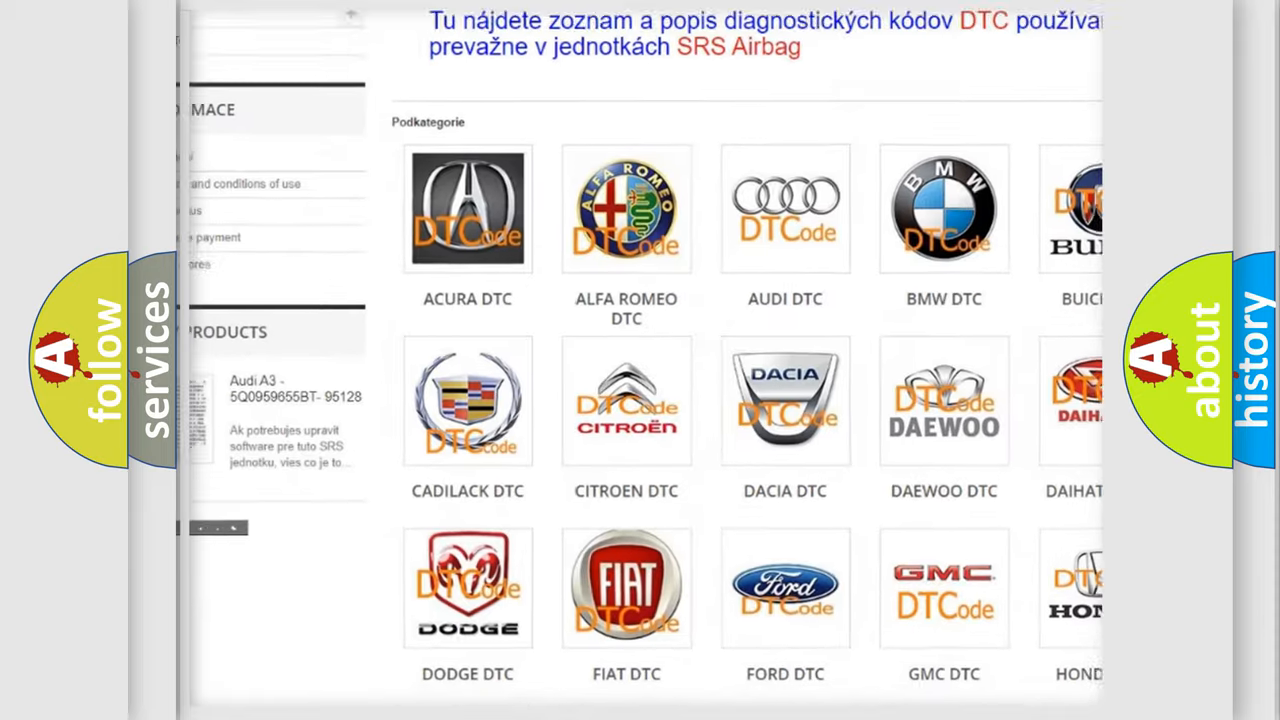
pyautogui.scroll(-3)
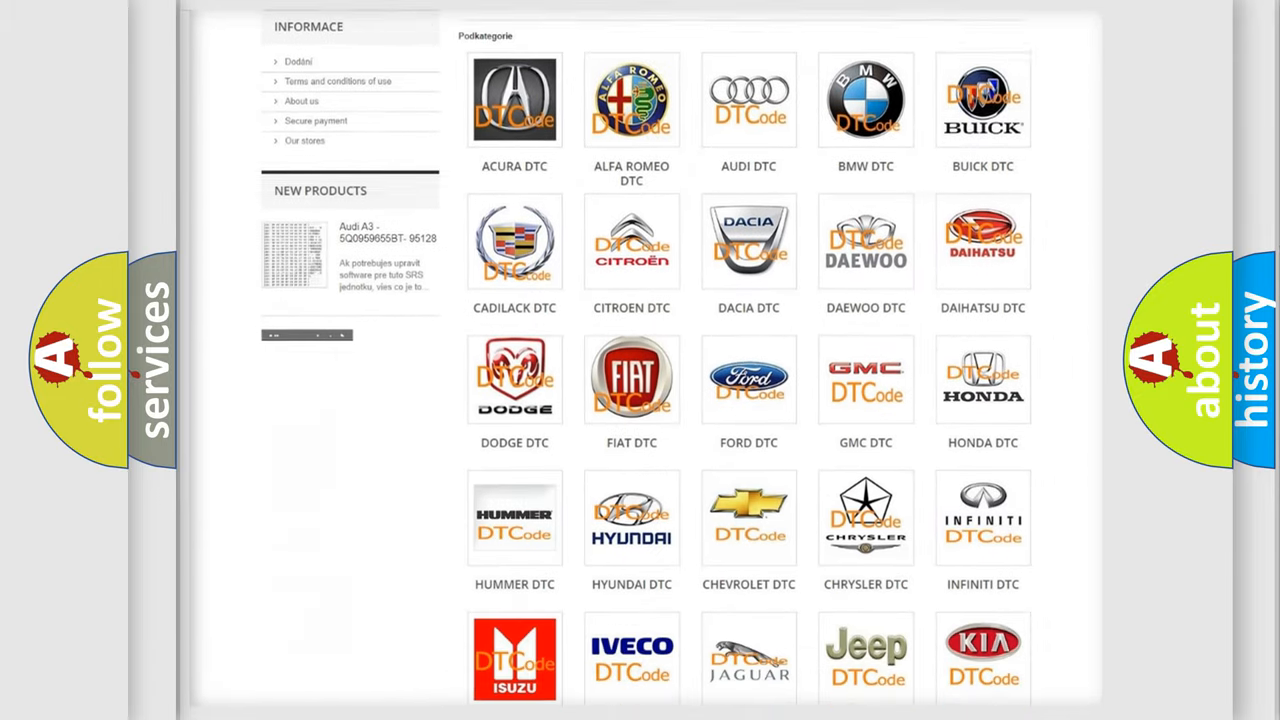
pyautogui.scroll(-3)
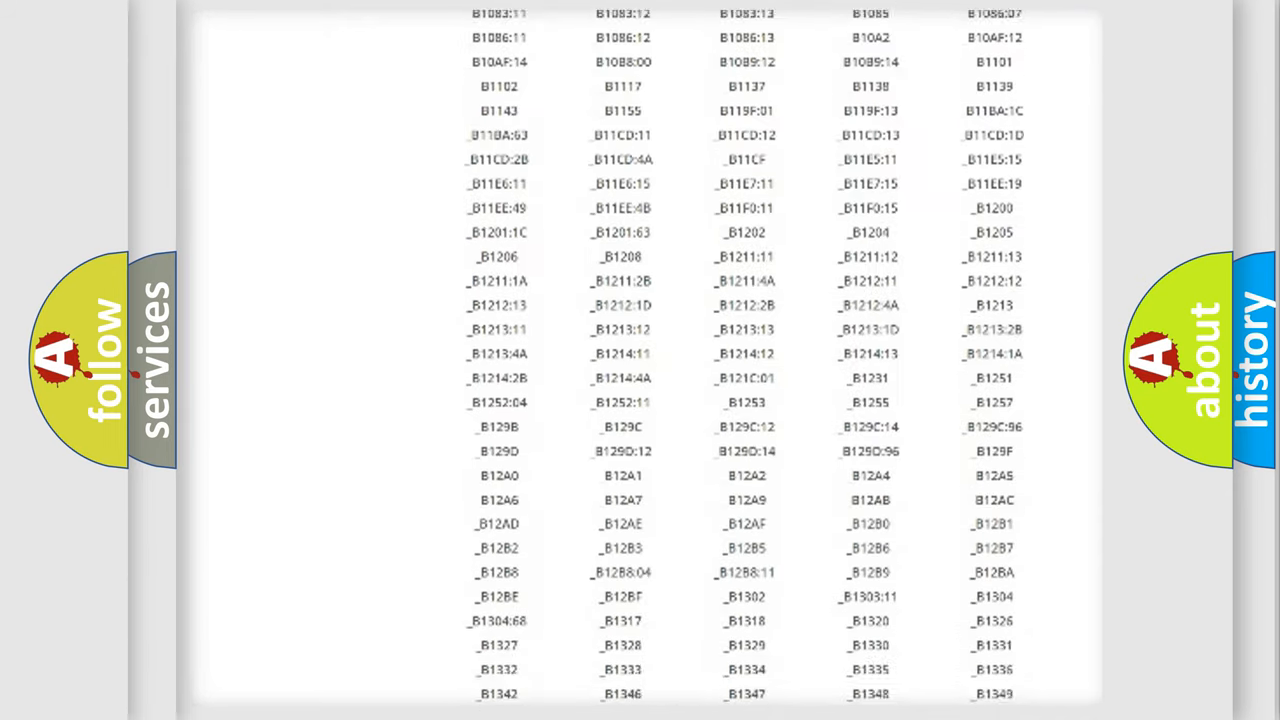
pyautogui.scroll(-3)
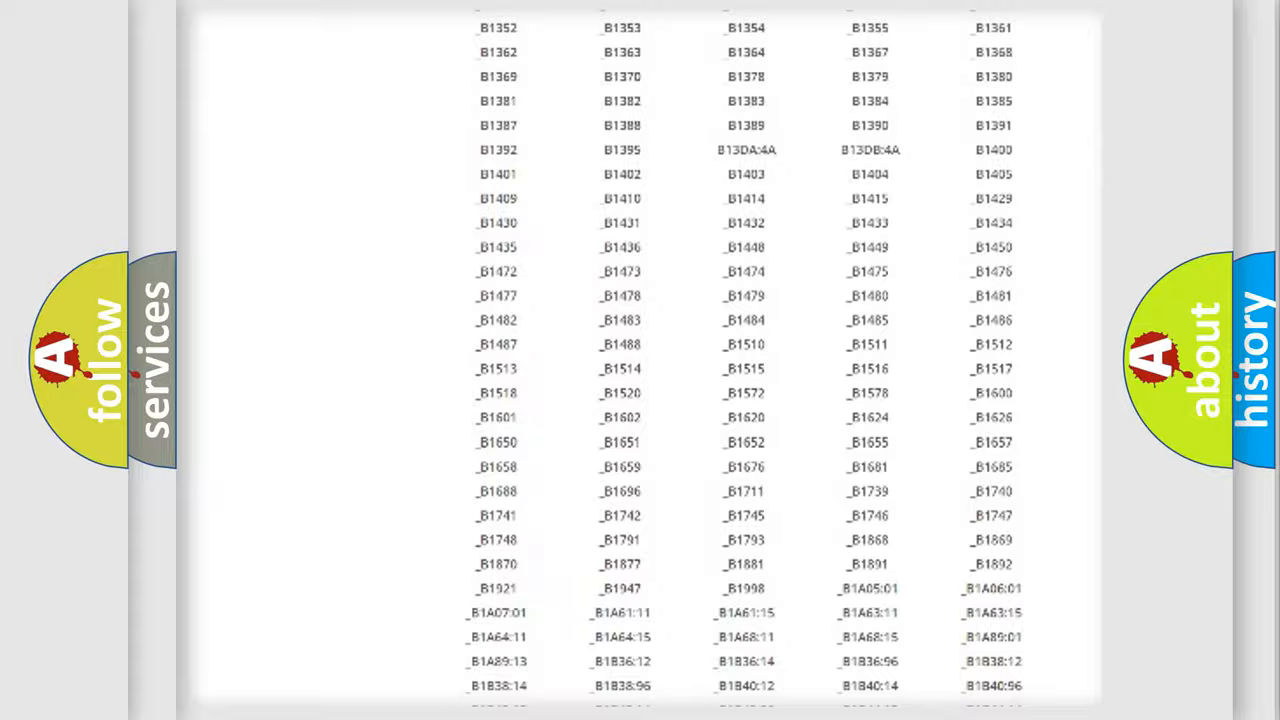
pyautogui.scroll(3)
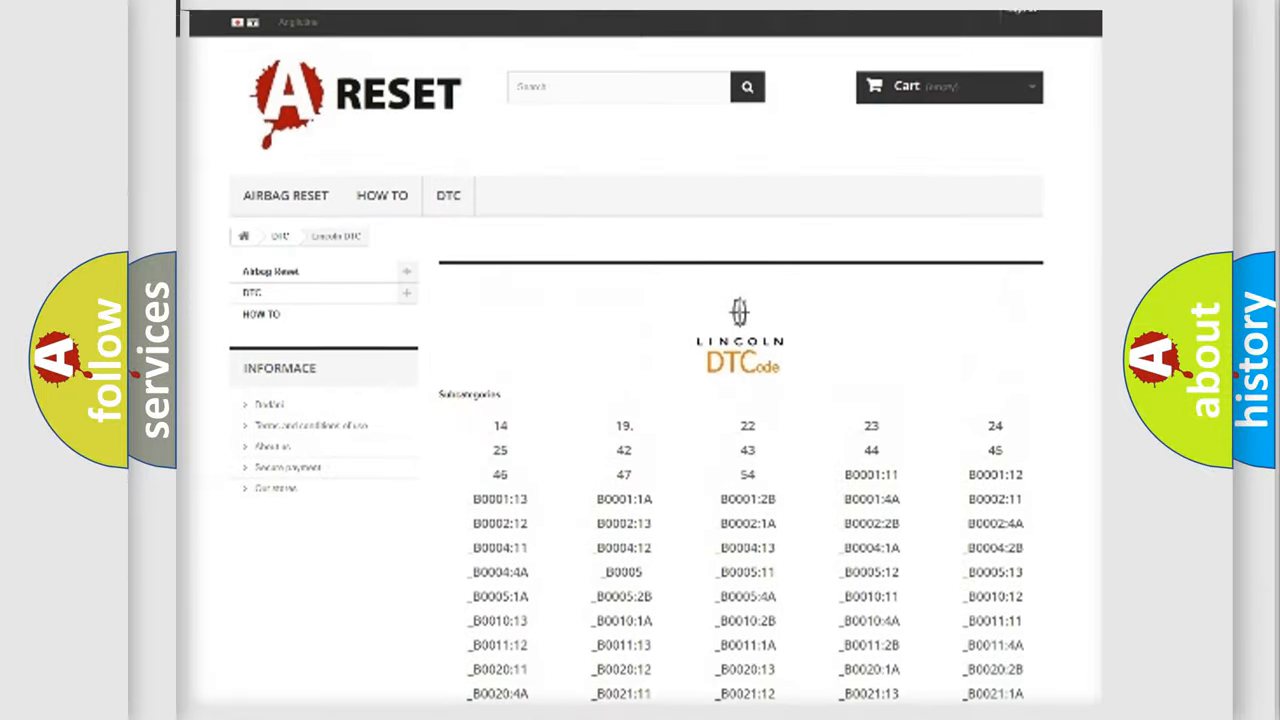